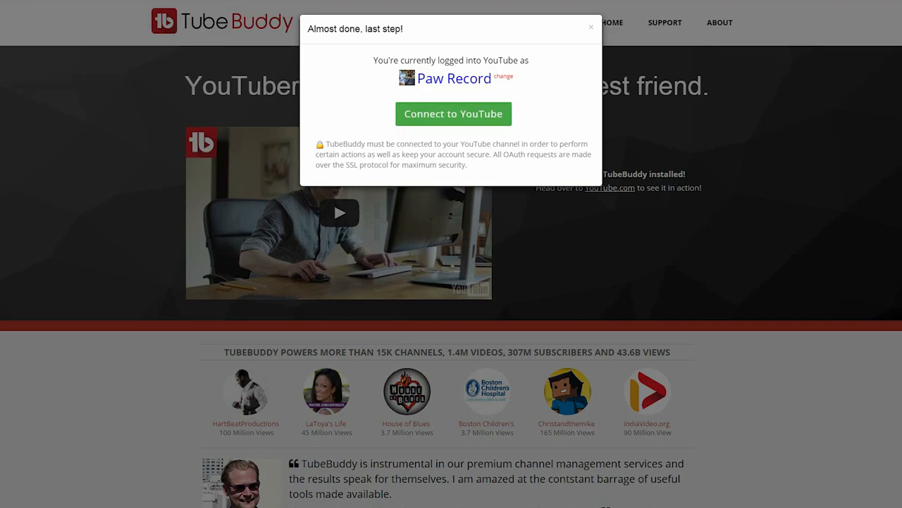
click(452, 113)
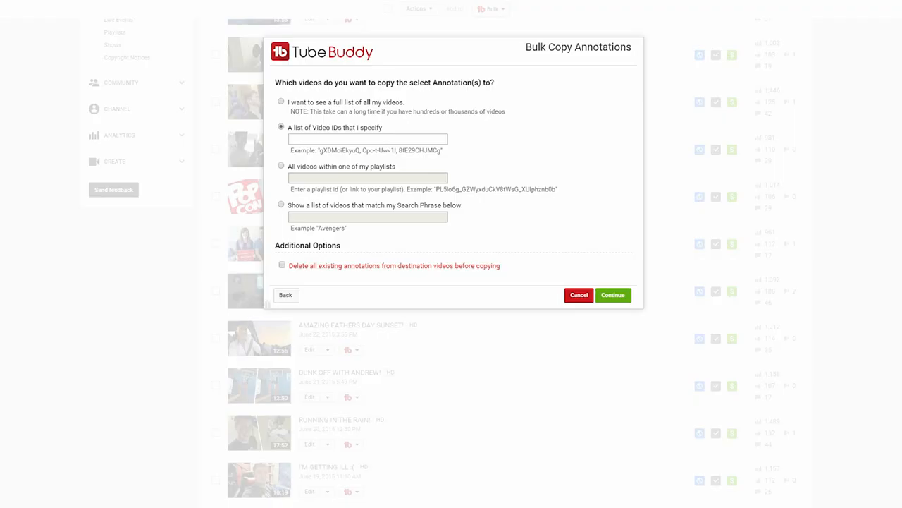
text(https://www.youtube.com/watch?v=c_32xG-L-40)
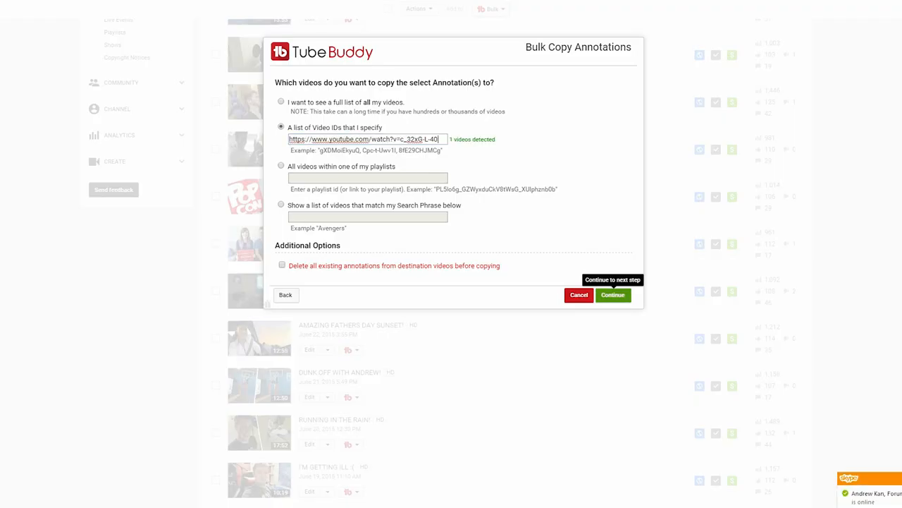
click(612, 295)
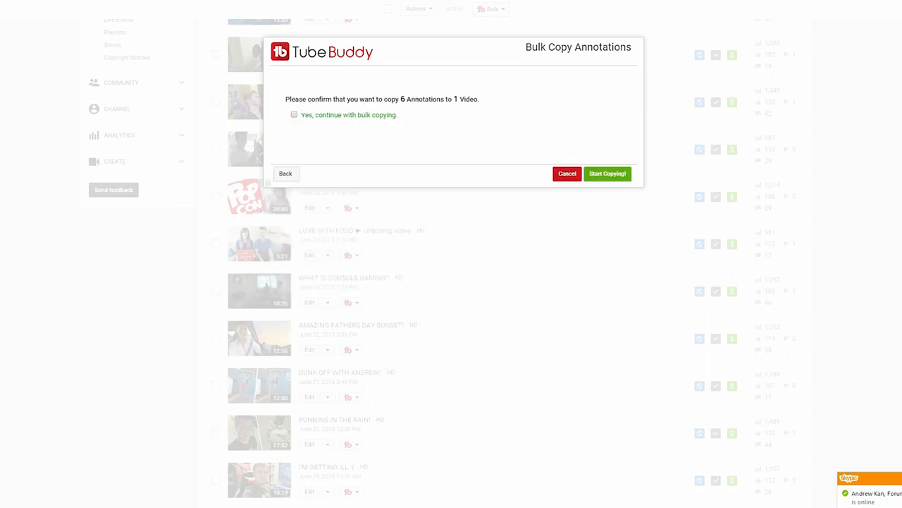
click(606, 173)
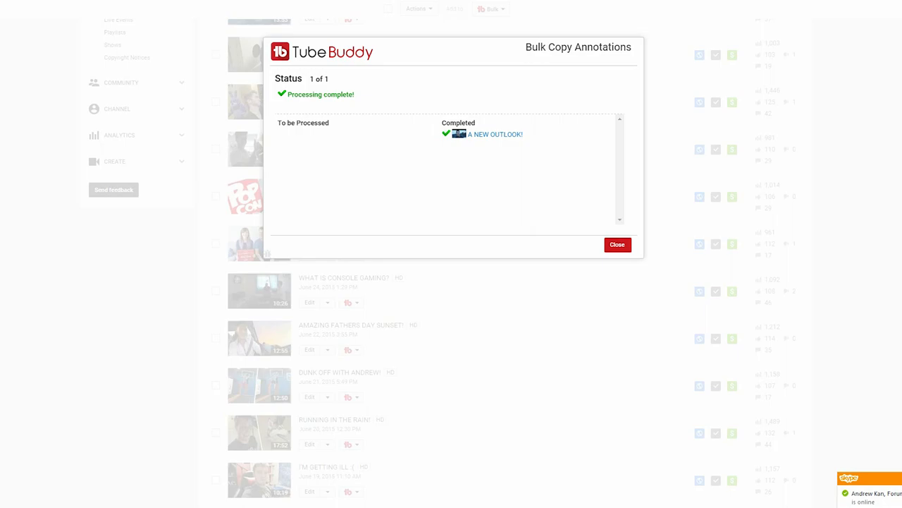
click(618, 245)
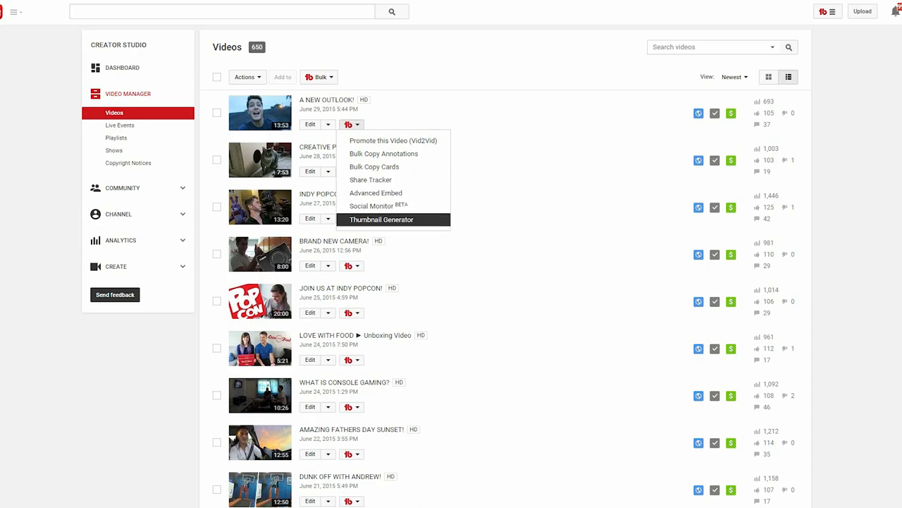
Go to Community > Comments to see the channel's published comments.
click(375, 167)
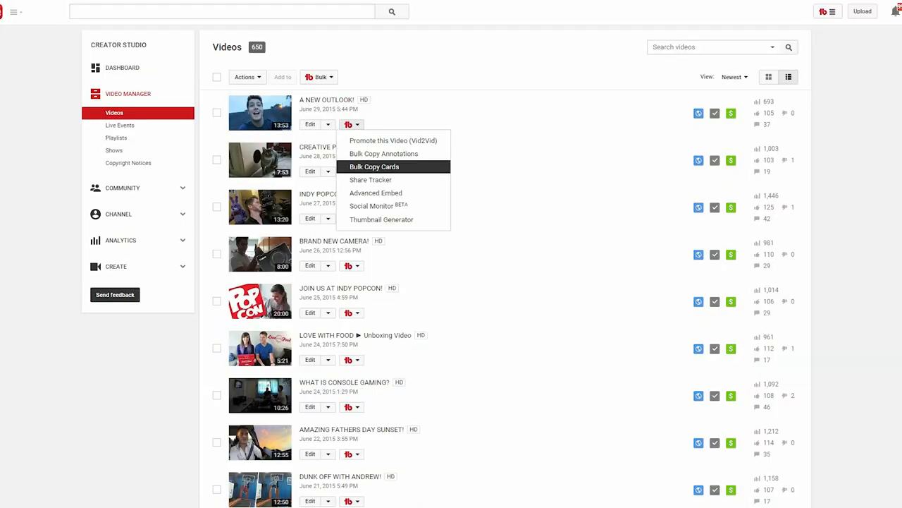
click(369, 180)
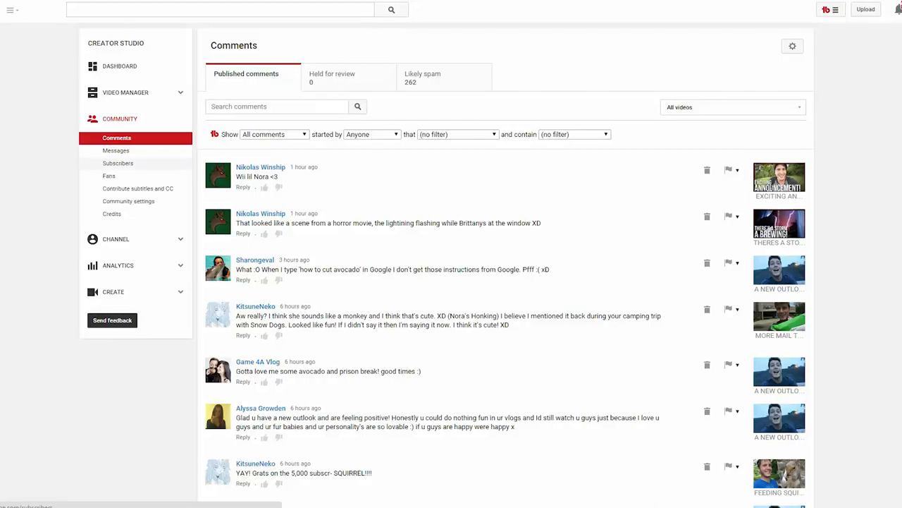
Apply an 'and contain' content filter to the comments list.
click(574, 134)
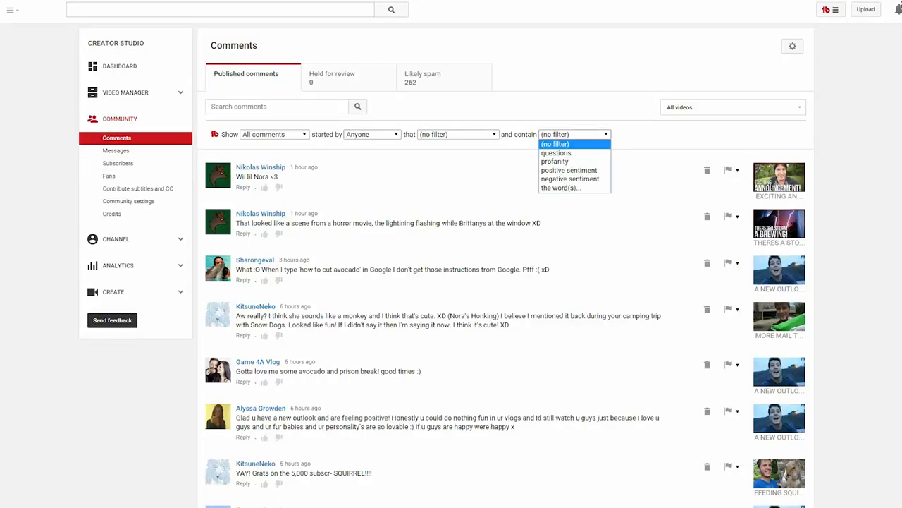
click(555, 152)
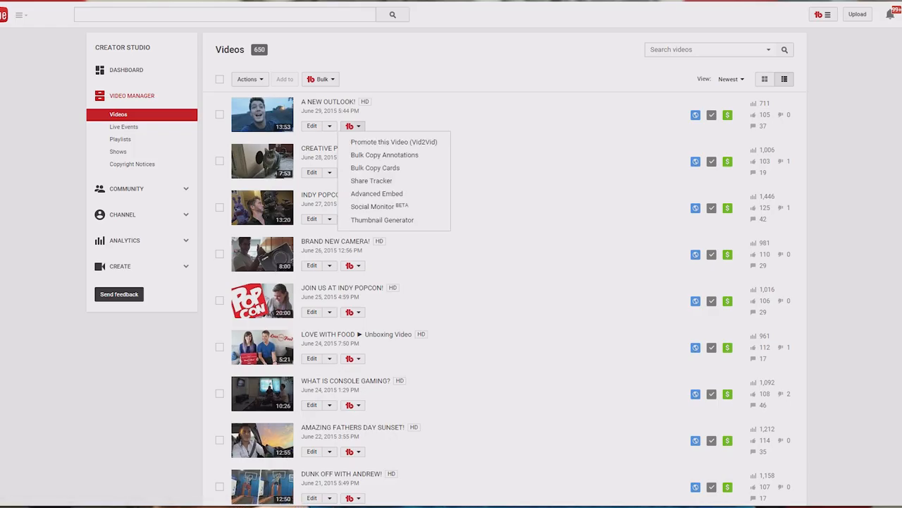
Review Tag Explorer's Summary and Trending results for 'convention', then close it.
click(372, 181)
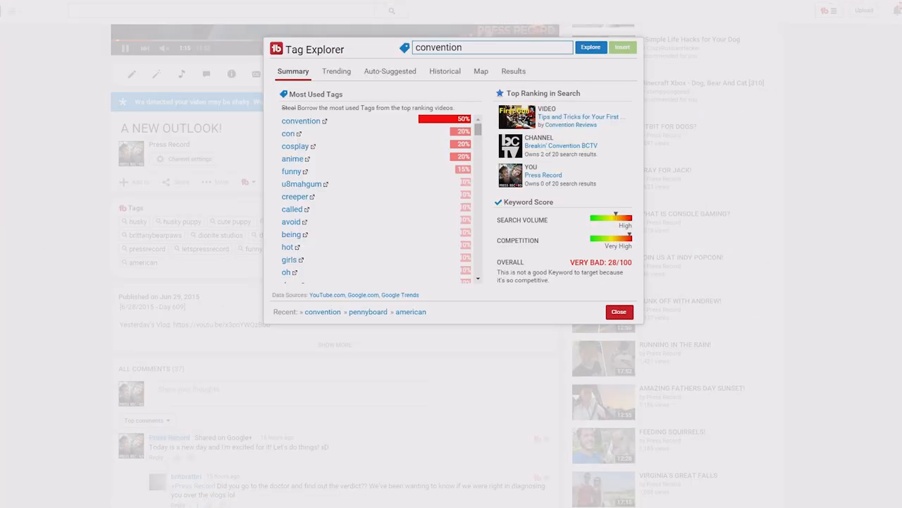
scroll(down, 3)
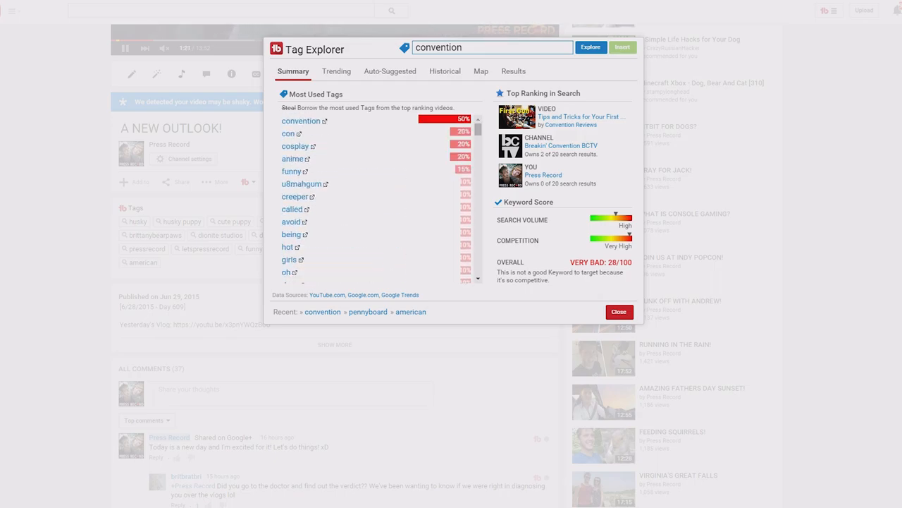
click(336, 71)
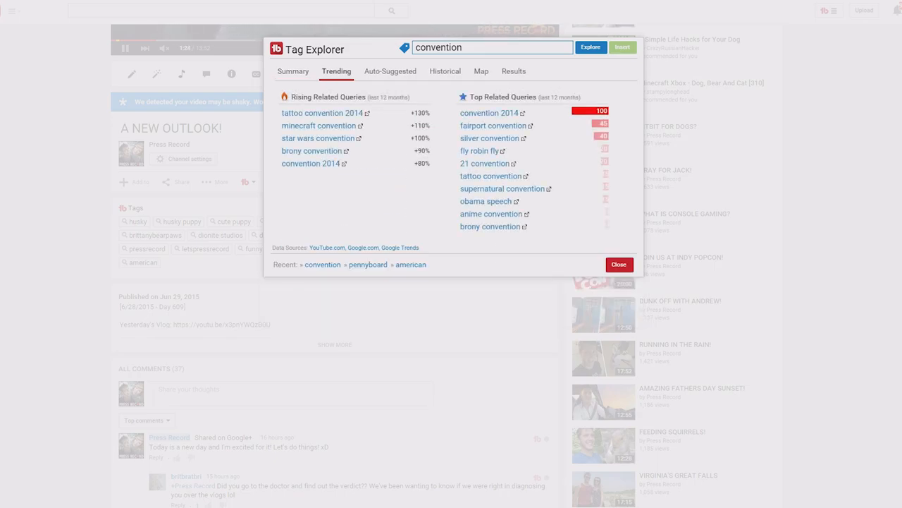
click(389, 70)
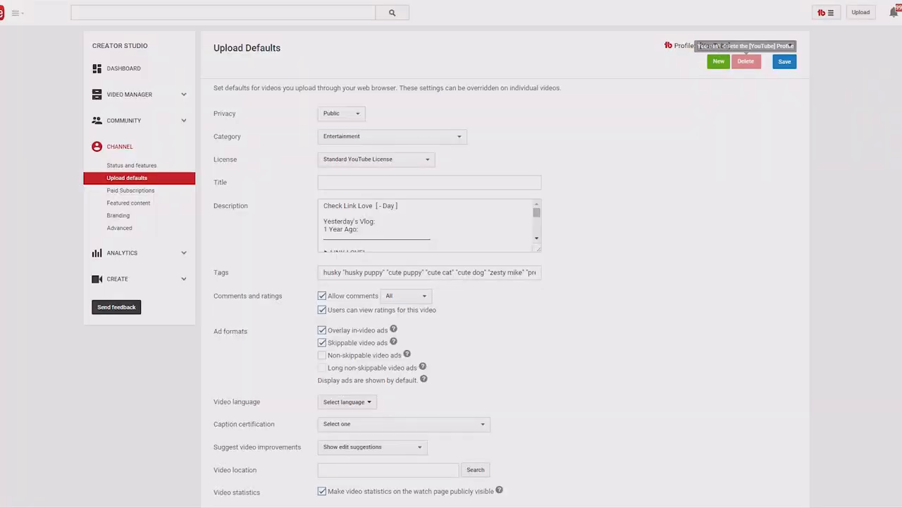
Create a new upload-defaults profile named 'Example'.
click(719, 62)
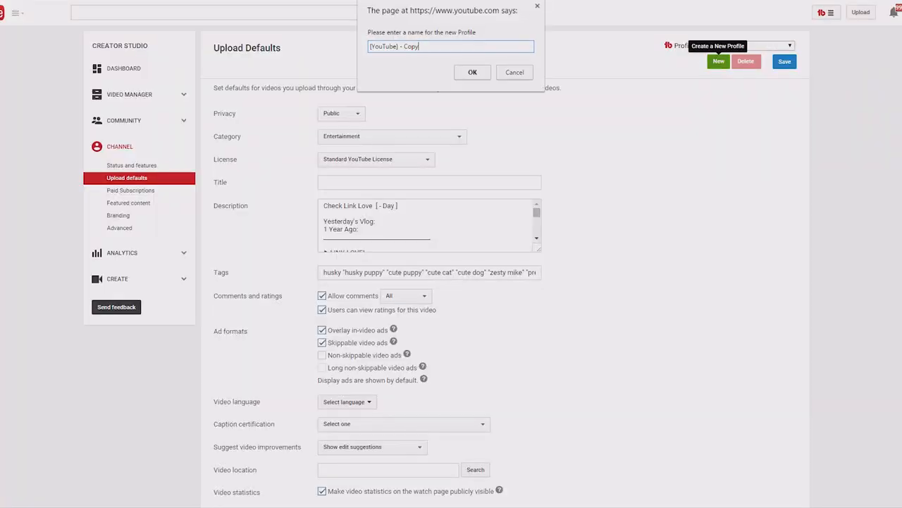
text(Example)
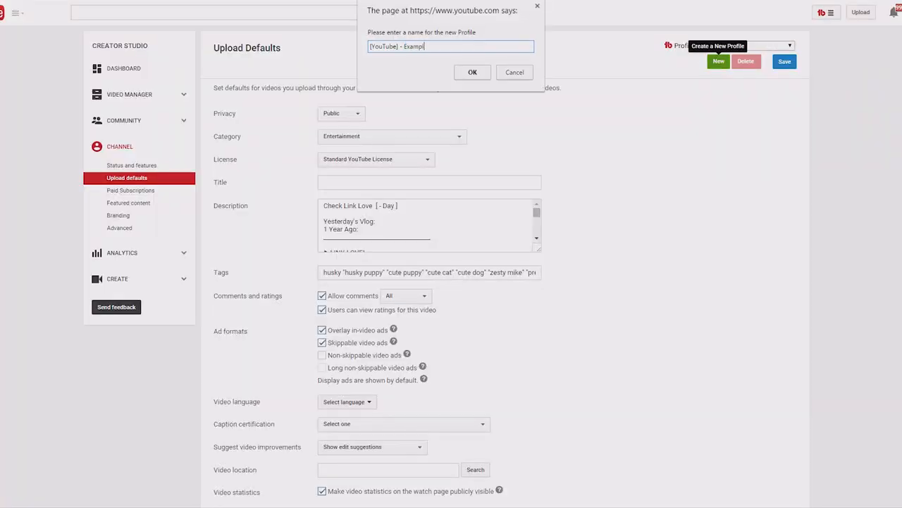
click(472, 71)
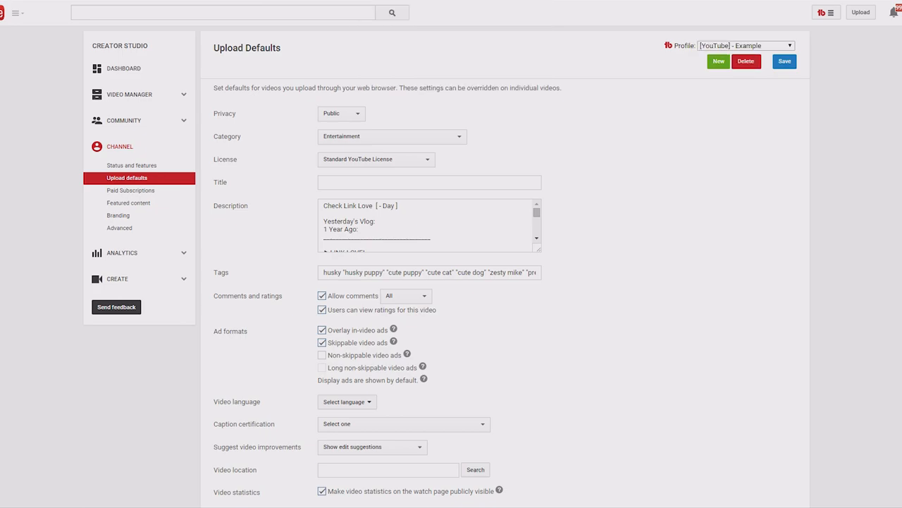
mouse_move(746, 61)
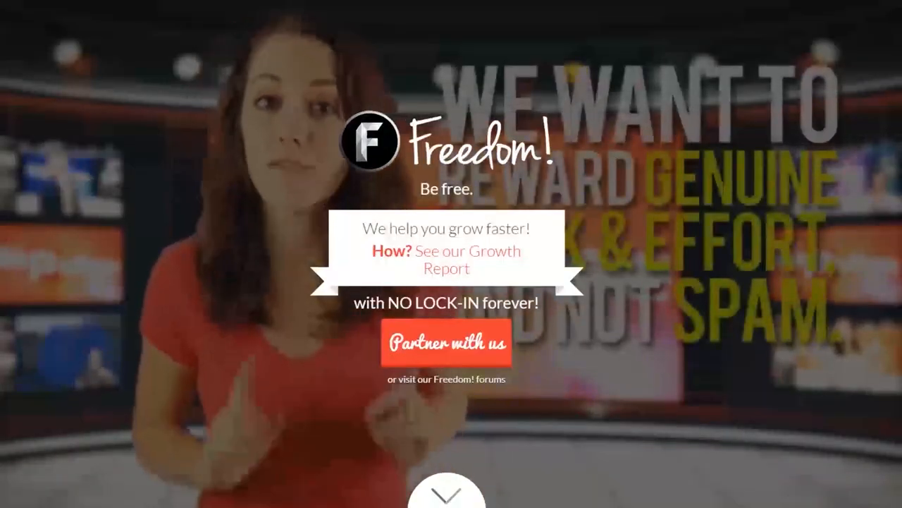
Scroll through the Freedom! partner Music page's royalty-free track lists.
scroll(down, 3)
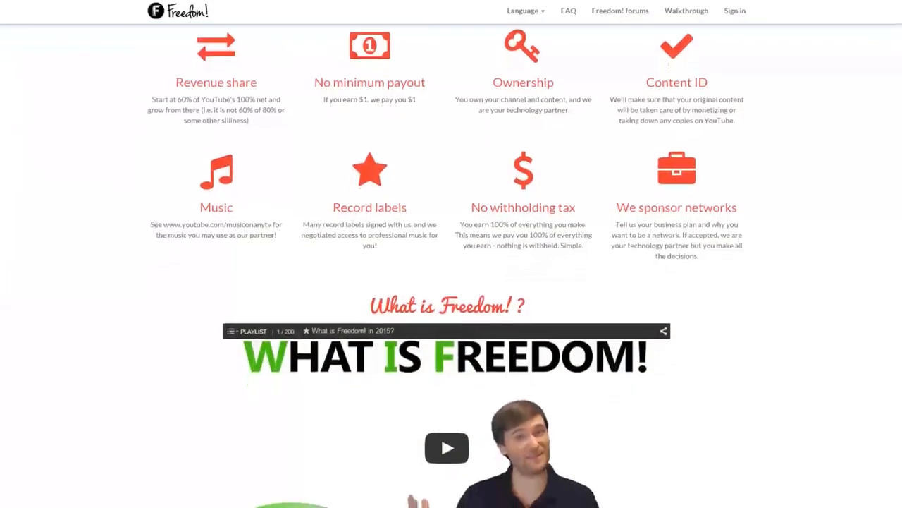
scroll(down, 3)
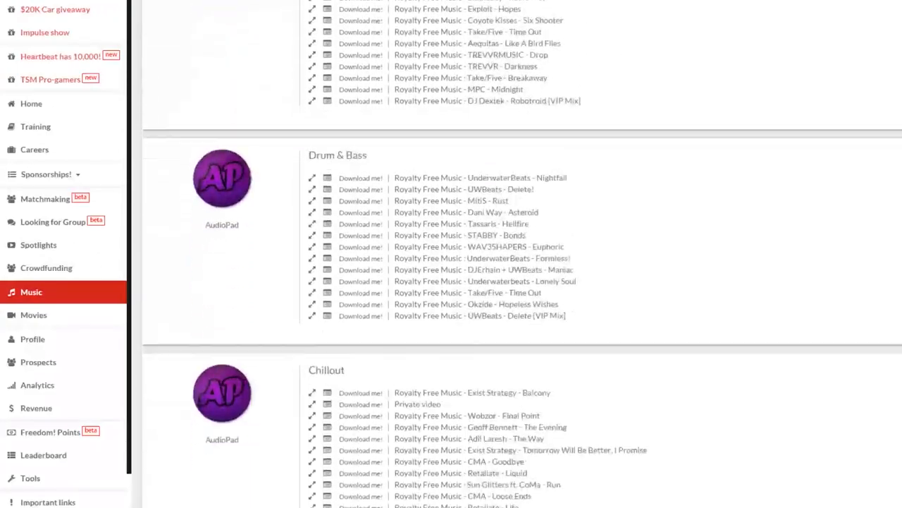
scroll(down, 3)
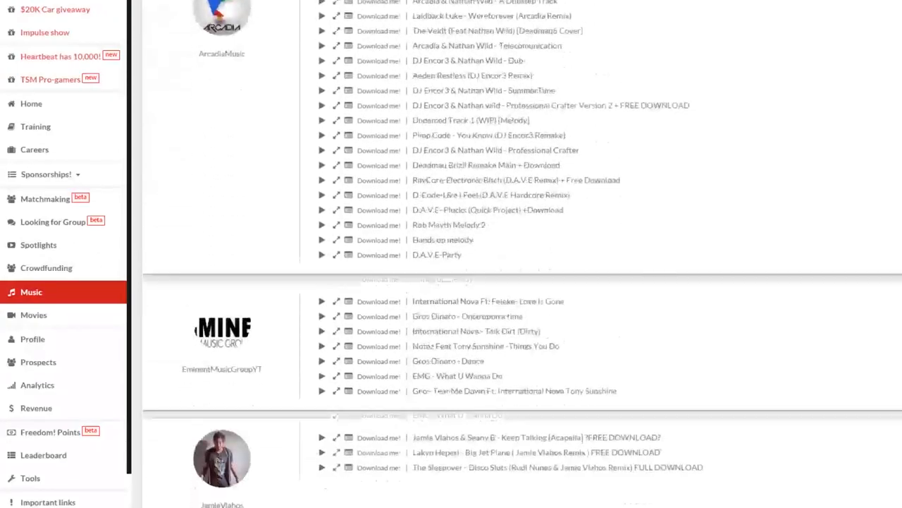